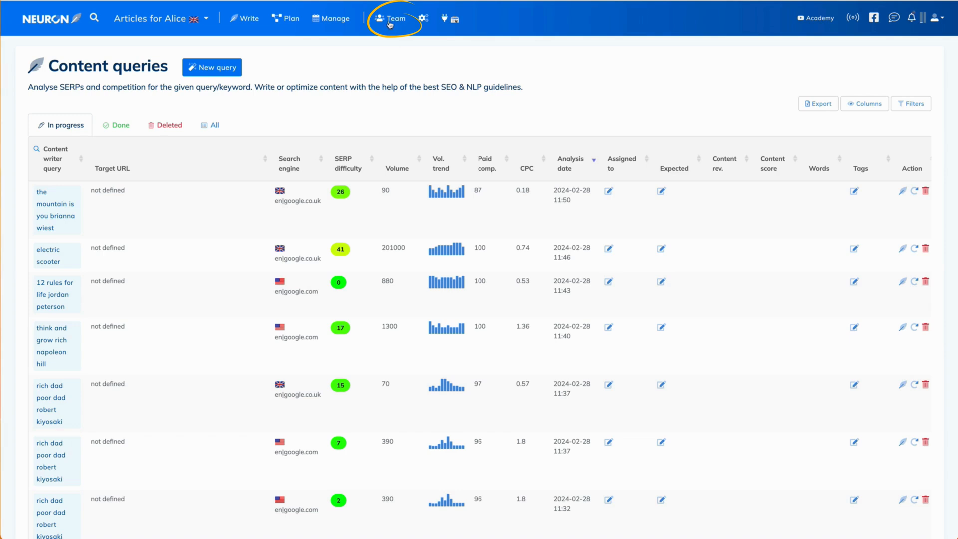
Step: Open the Team access page for the Articles for Alice project
left_click(390, 18)
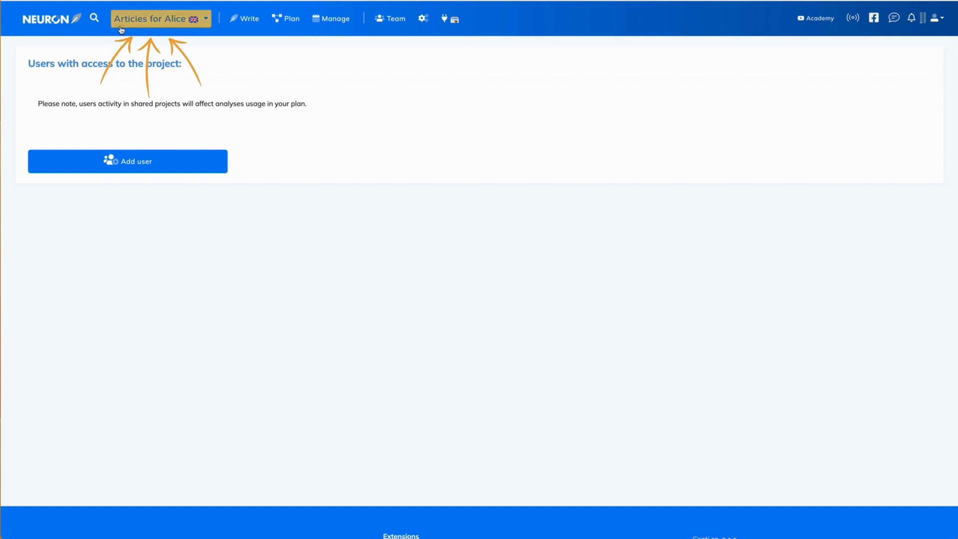
Step: Add a user with 'create new analyses' and 'manage integrations/content synchronization' permissions enabled
left_click(127, 161)
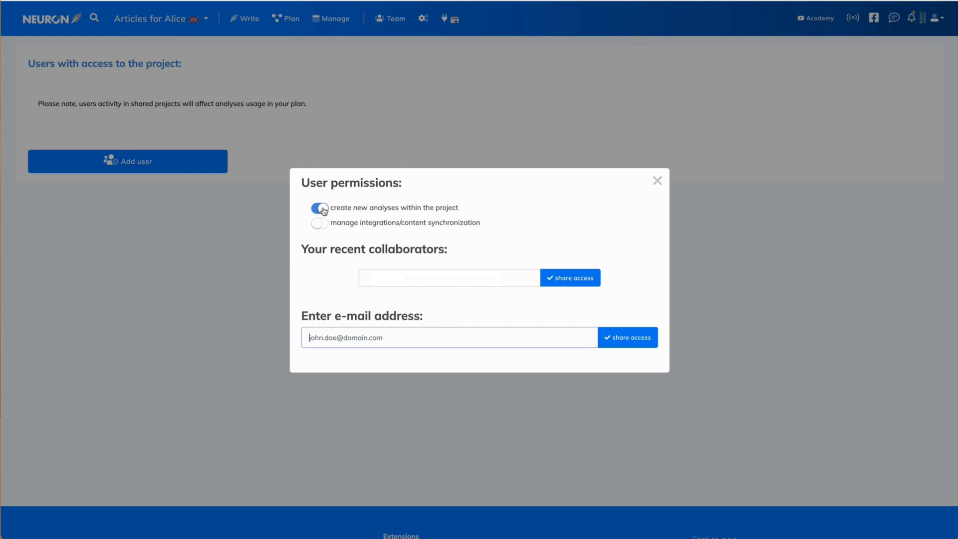
left_click(319, 207)
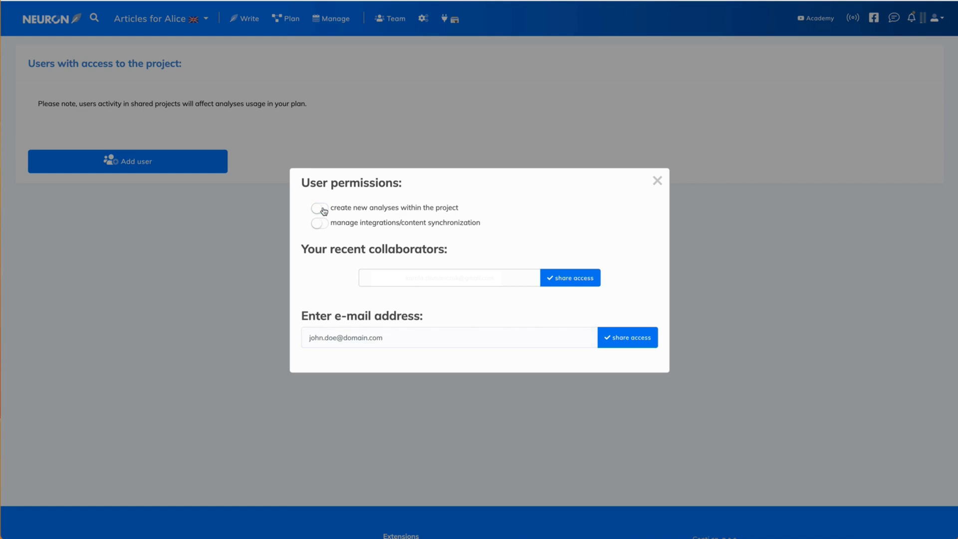
left_click(319, 207)
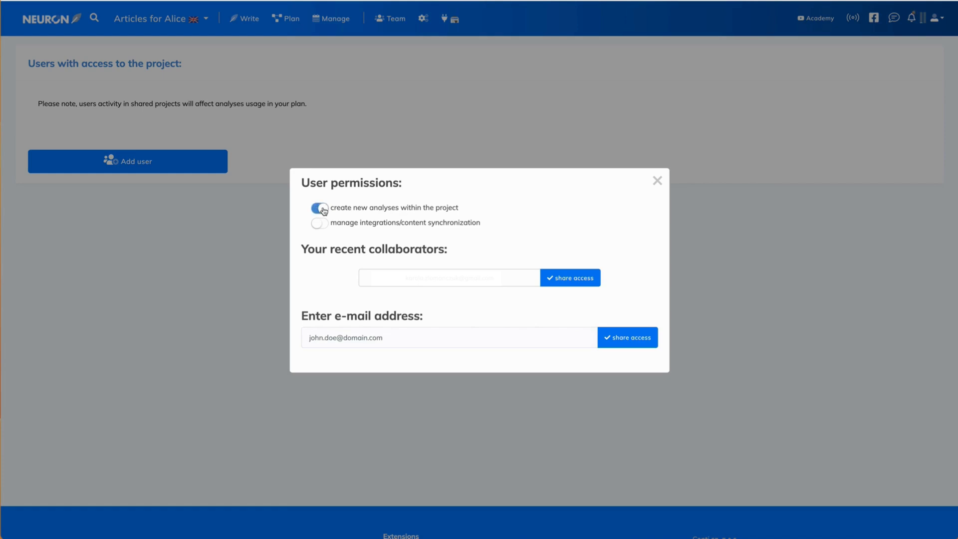
mouse_move(437, 215)
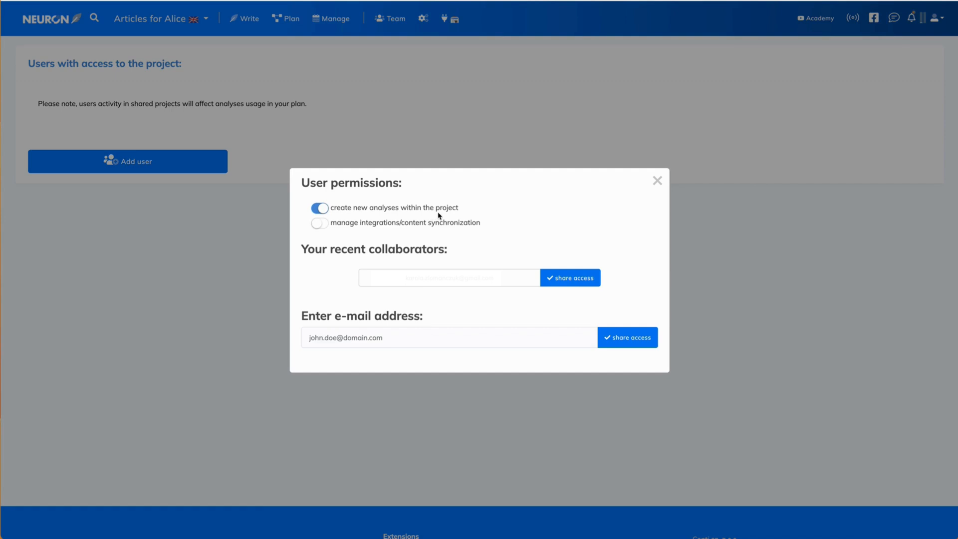
left_click(319, 222)
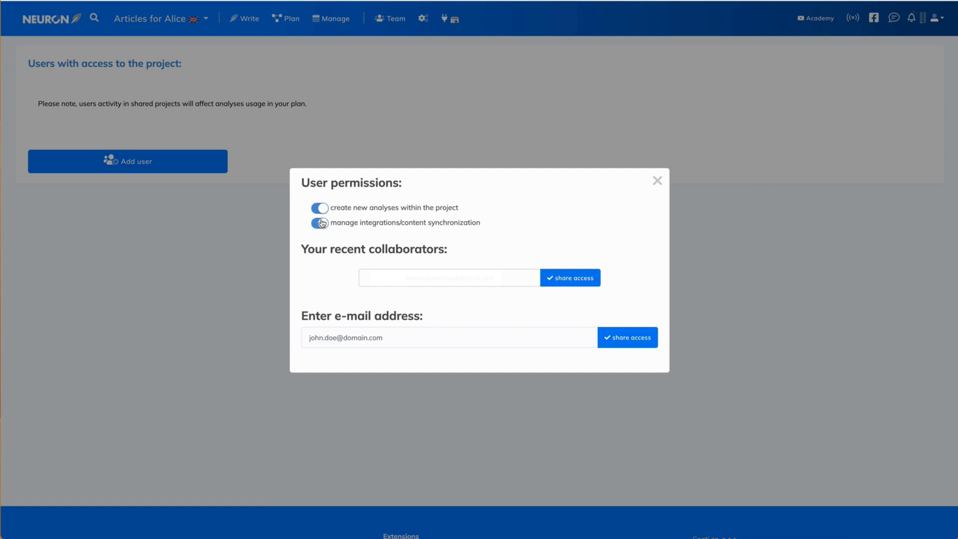
left_click(319, 222)
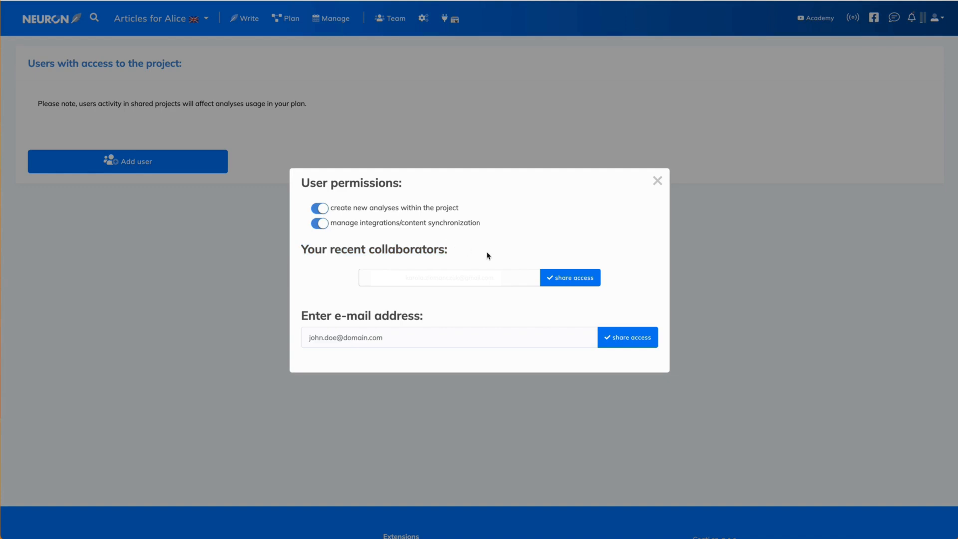
mouse_move(454, 311)
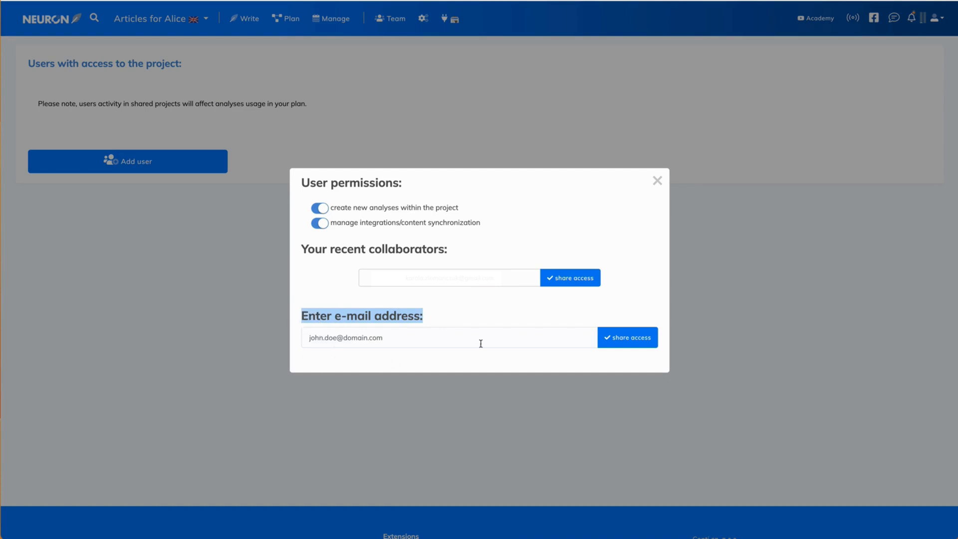
mouse_move(580, 290)
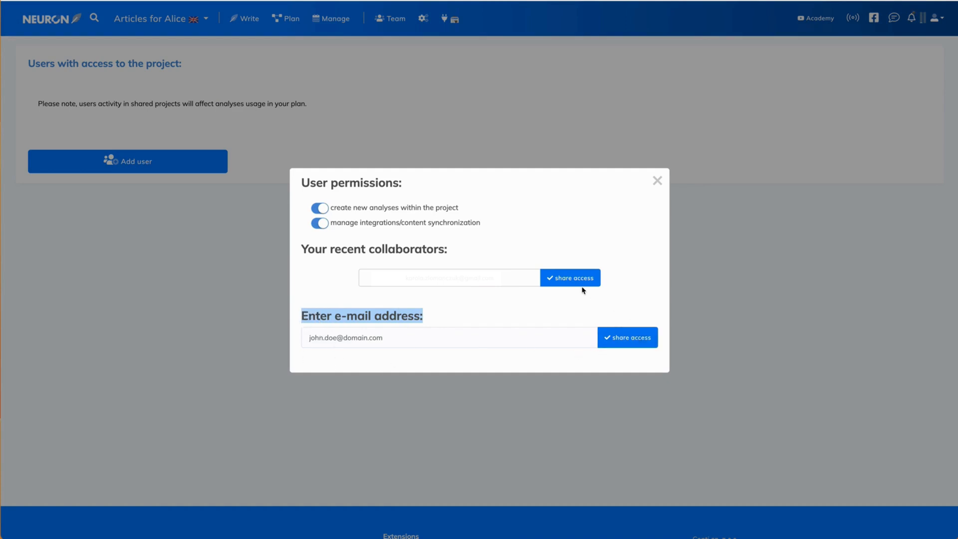
Step: Share project access with the recent collaborator and dismiss the success confirmation
left_click(626, 337)
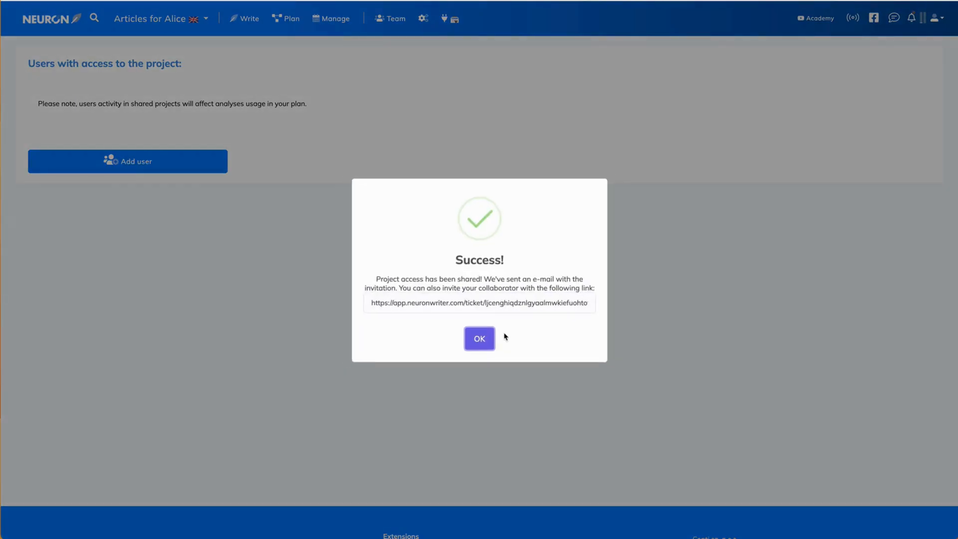
mouse_move(521, 333)
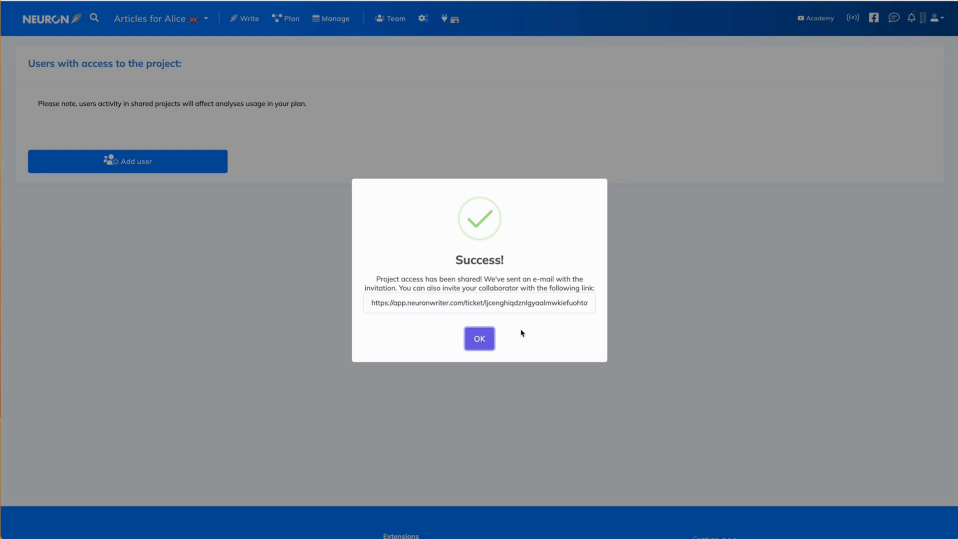
left_click(479, 338)
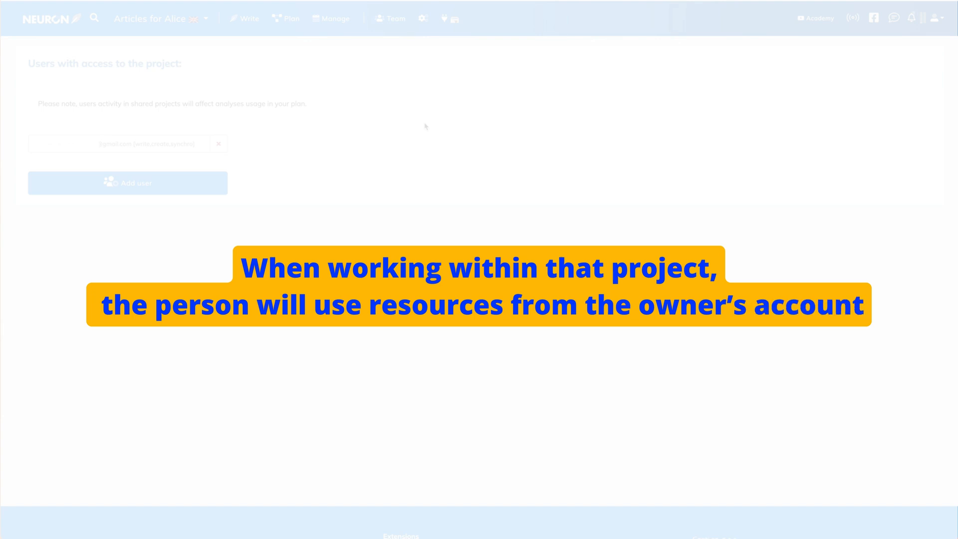
mouse_move(448, 122)
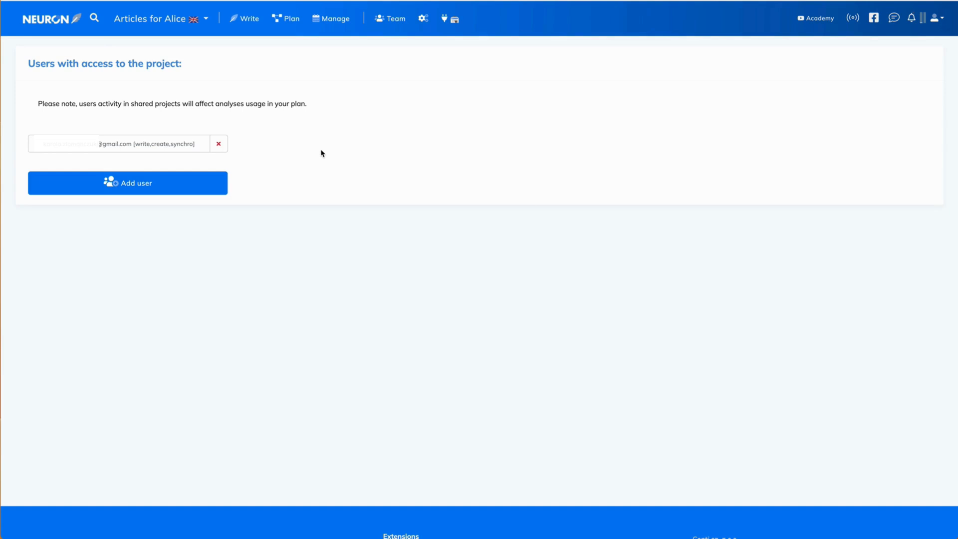
mouse_move(154, 166)
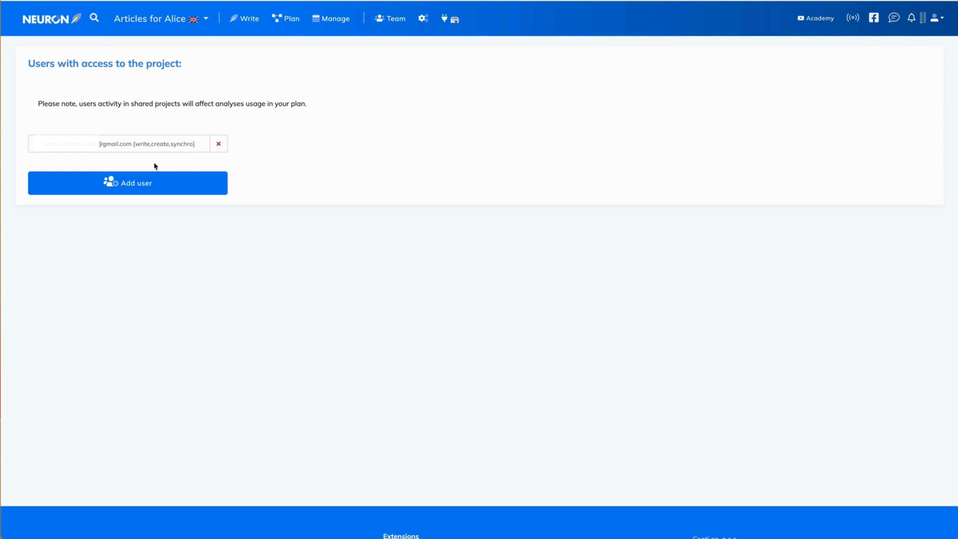
mouse_move(250, 139)
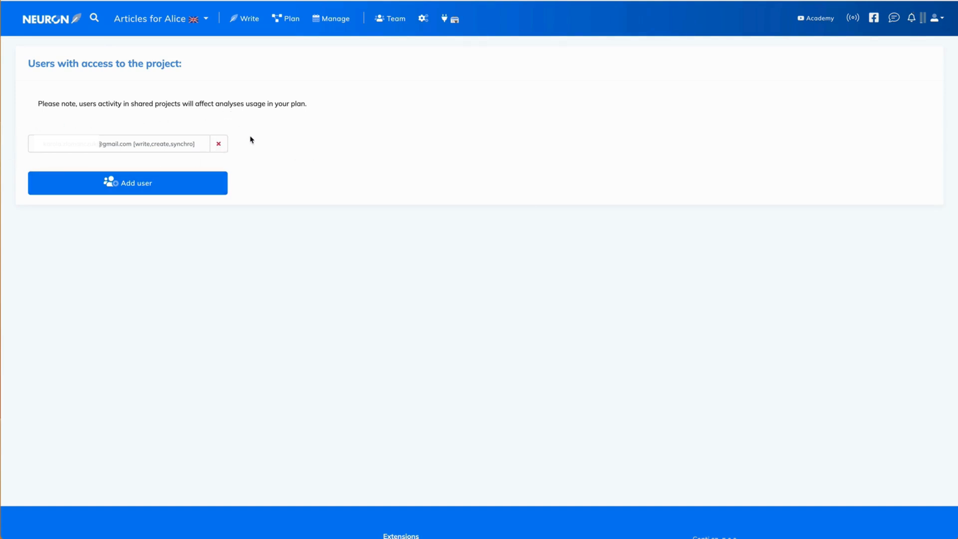
mouse_move(218, 147)
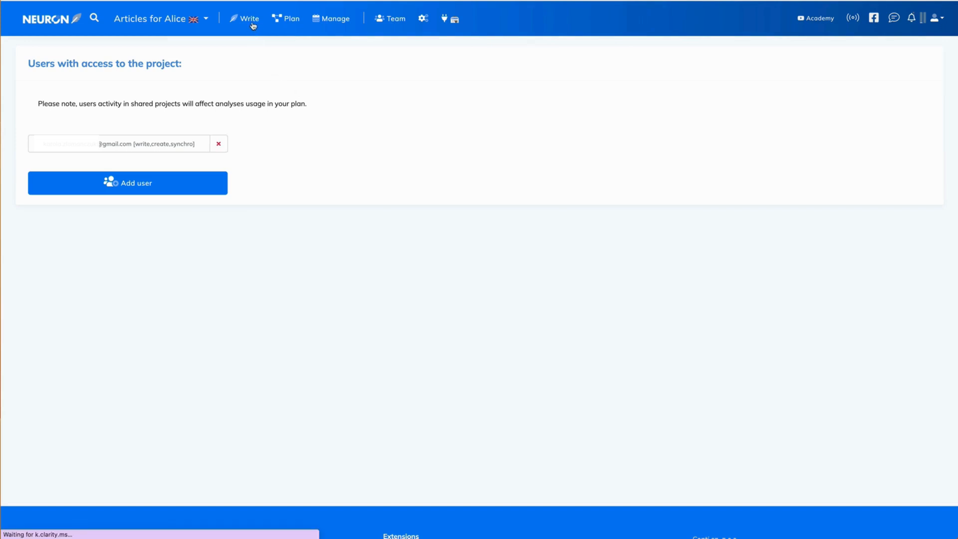
Step: Open the content editor and its three-dot extra-actions menu
left_click(248, 19)
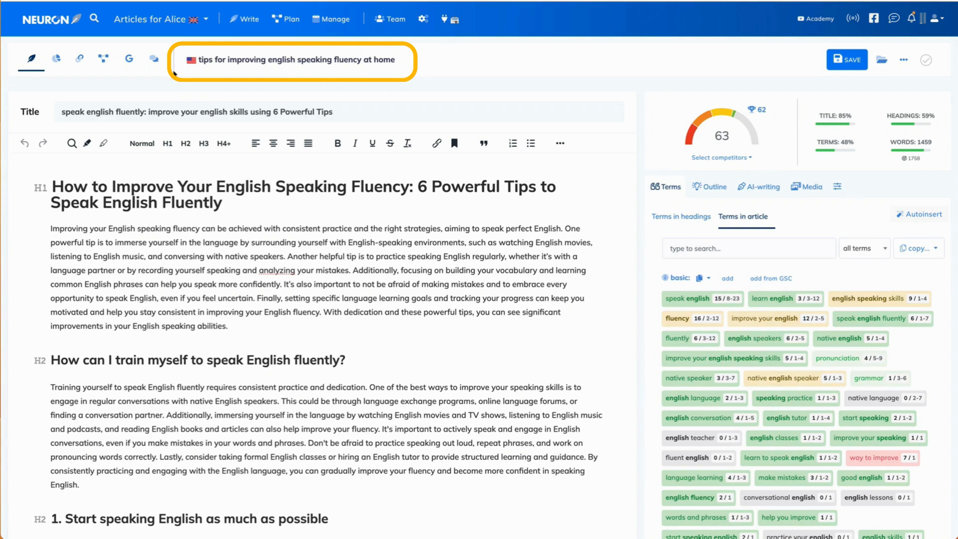
mouse_move(778, 63)
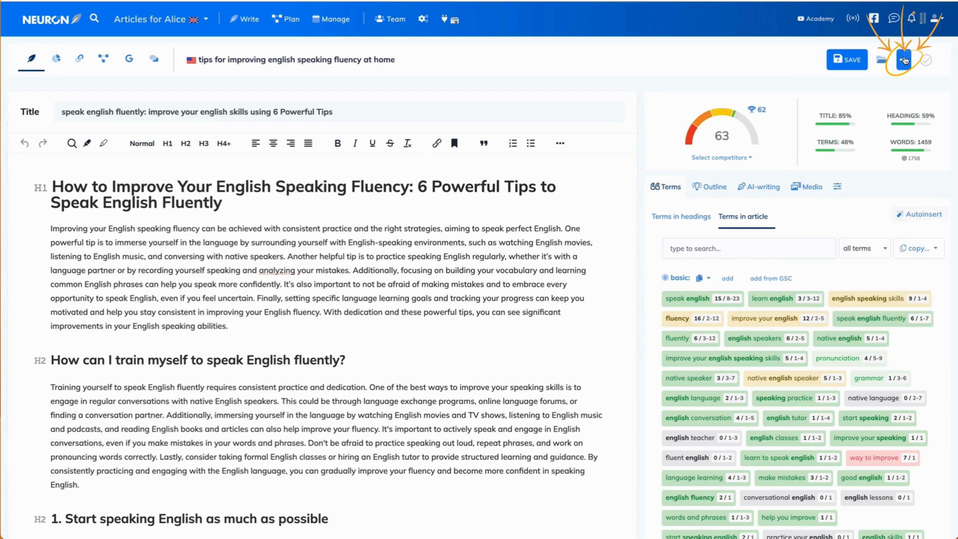
left_click(903, 59)
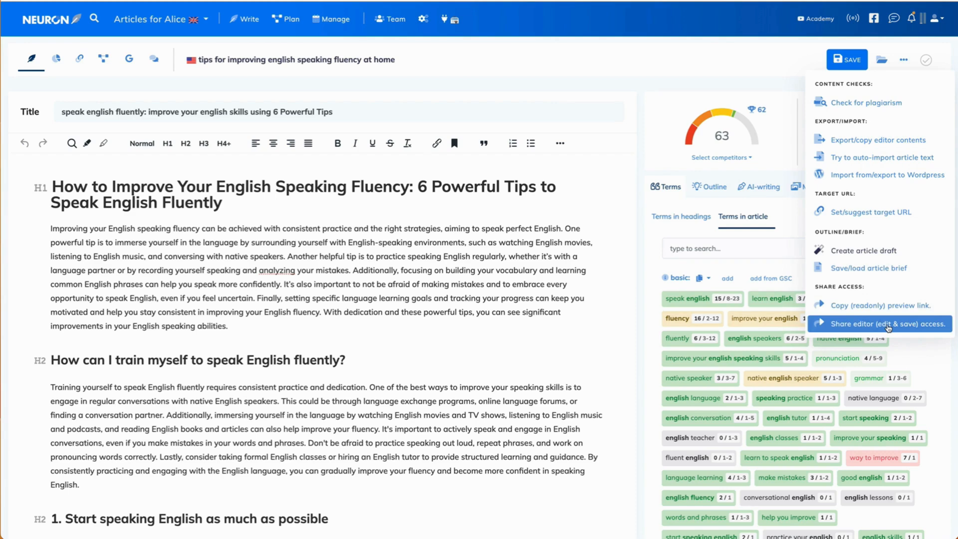
Step: Share editor access by email with a new collaborator, enabling Search Console data
left_click(873, 324)
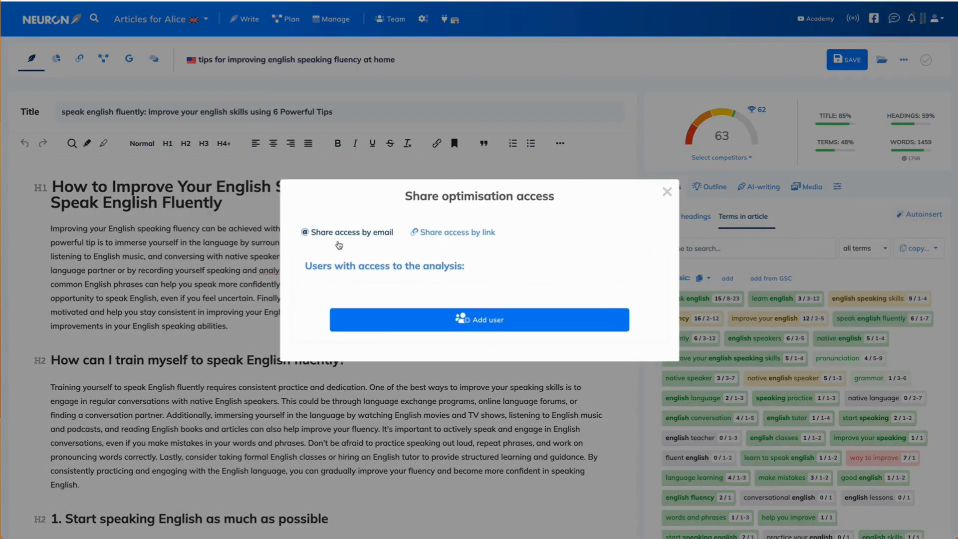
mouse_move(377, 241)
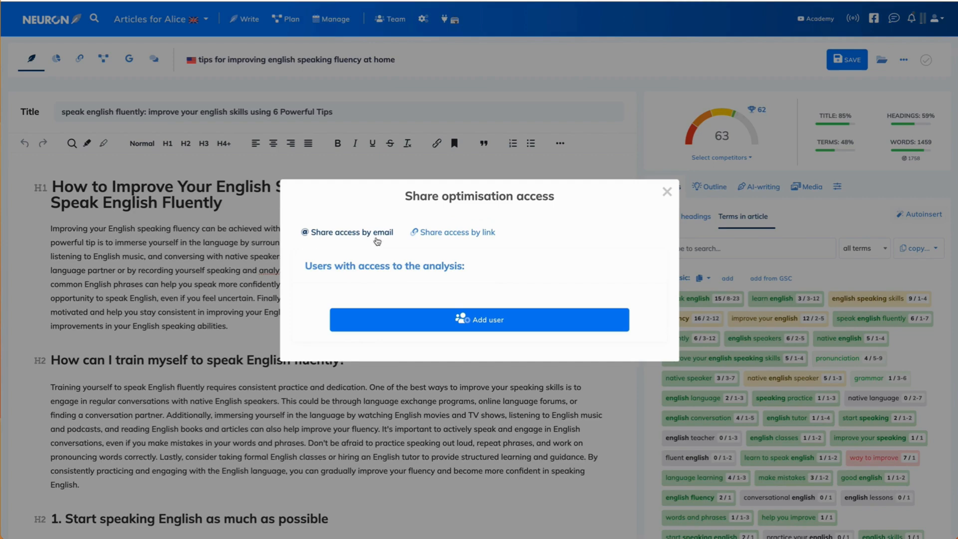
mouse_move(317, 251)
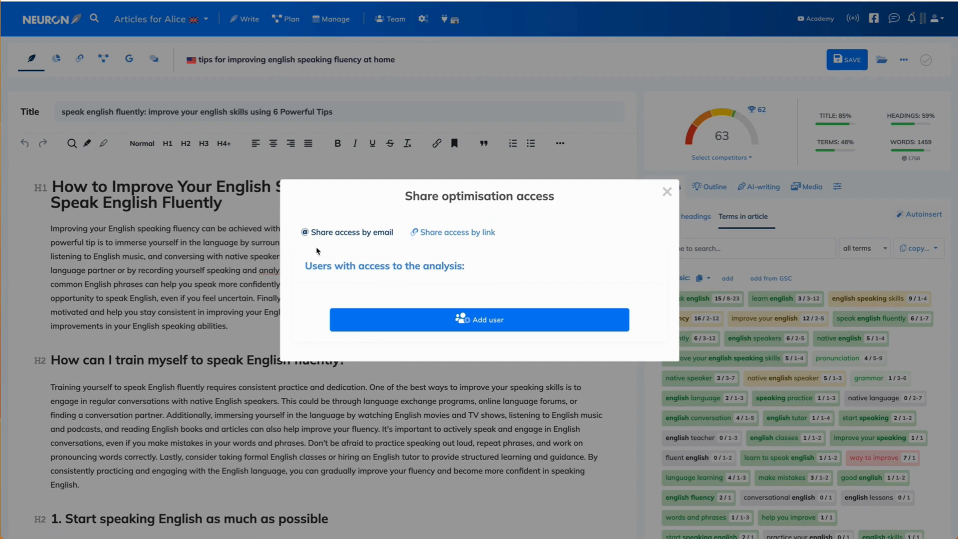
mouse_move(360, 237)
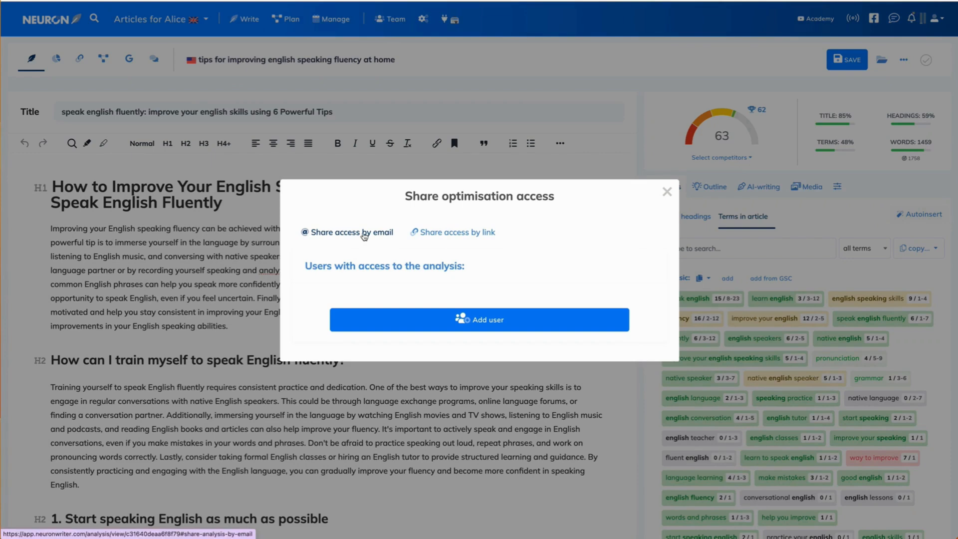
left_click(478, 318)
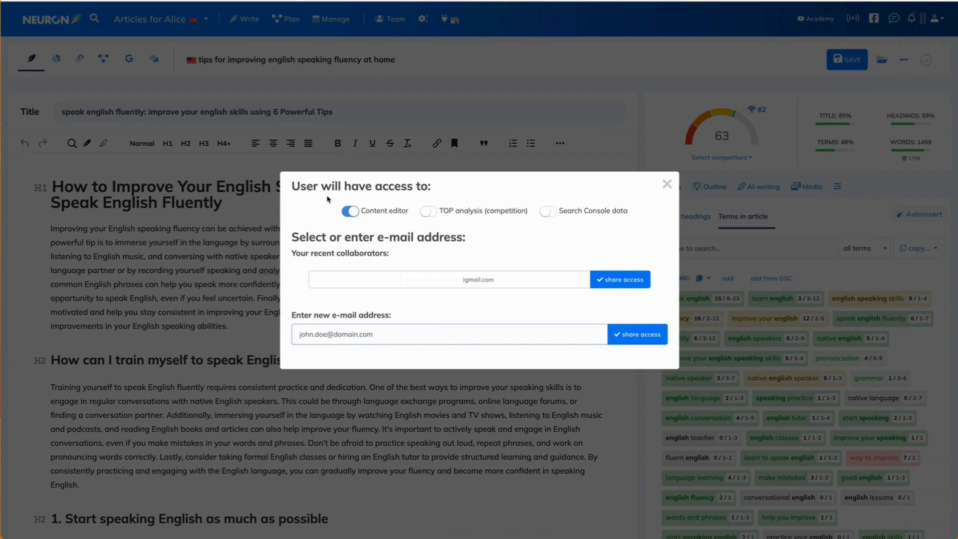
mouse_move(626, 229)
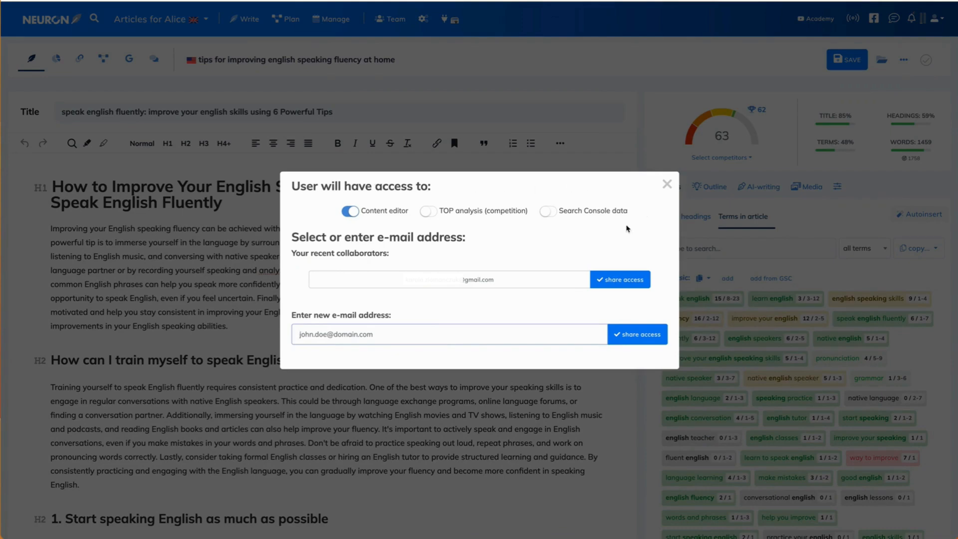
mouse_move(388, 211)
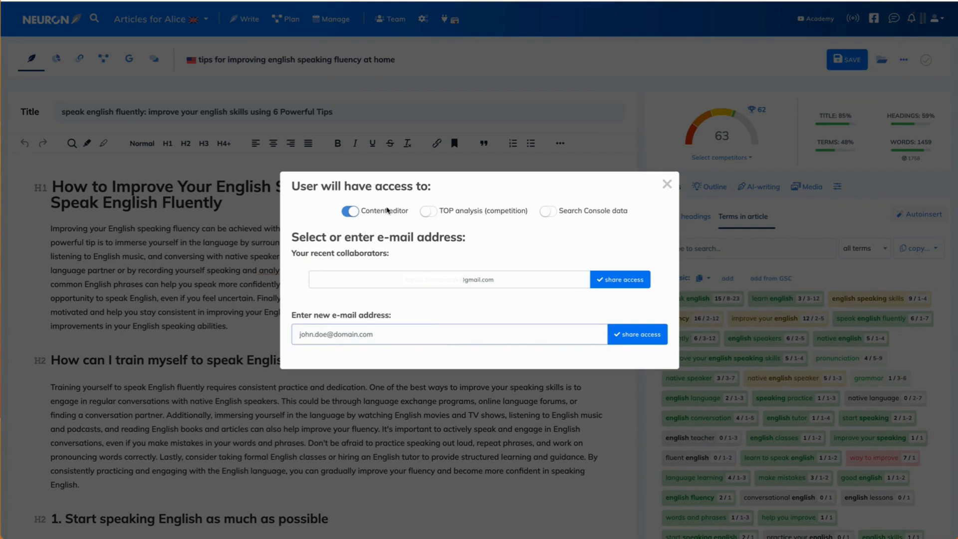
left_click(547, 211)
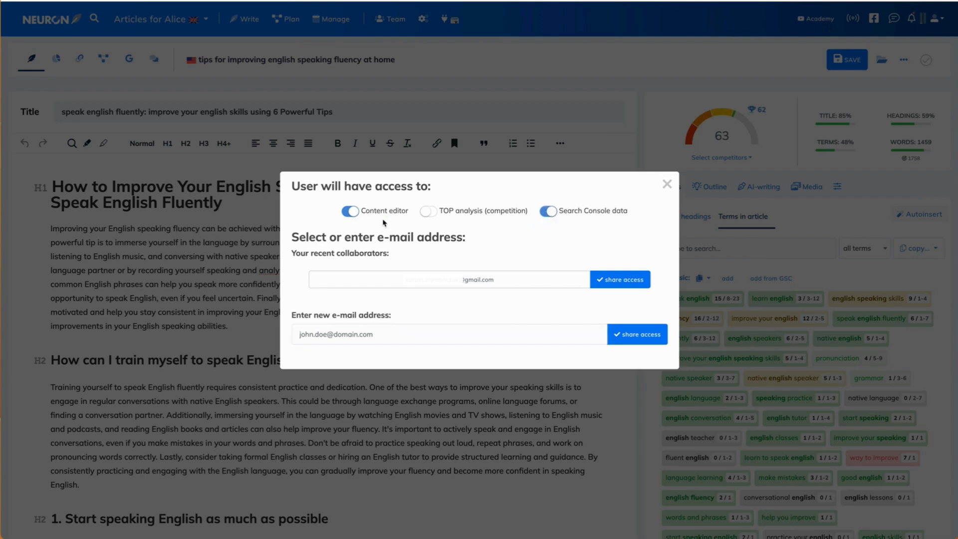
mouse_move(639, 218)
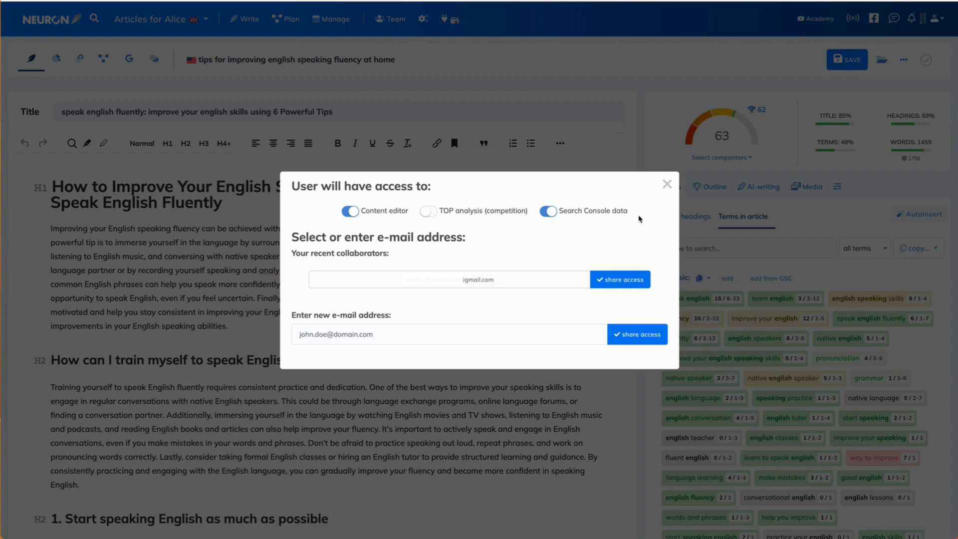
mouse_move(476, 253)
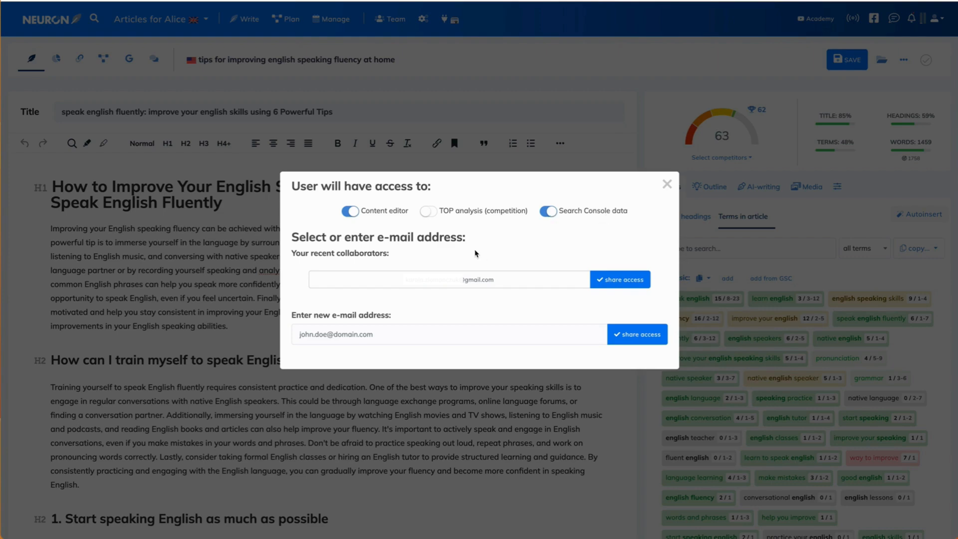
mouse_move(329, 279)
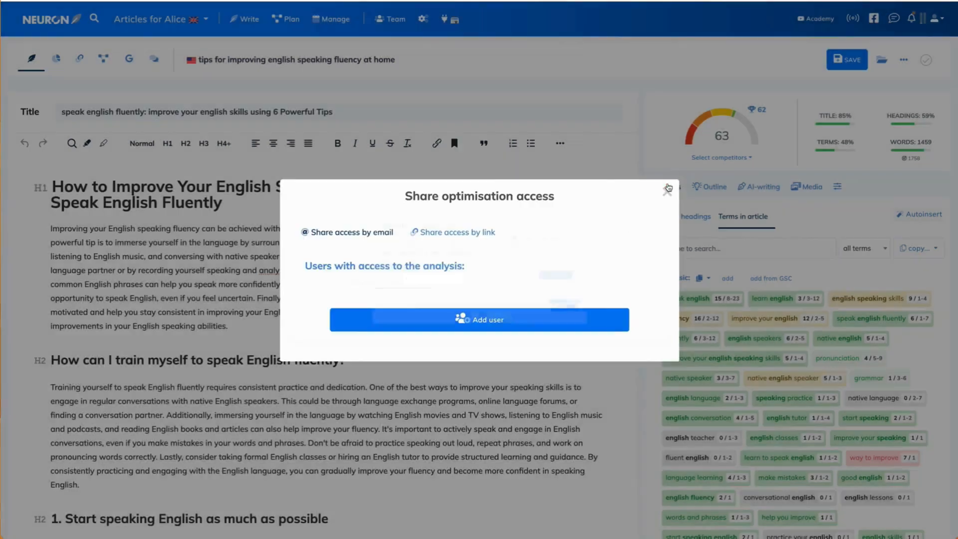
Step: Generate a share link with Content editor and Search Console data access, then confirm
left_click(457, 231)
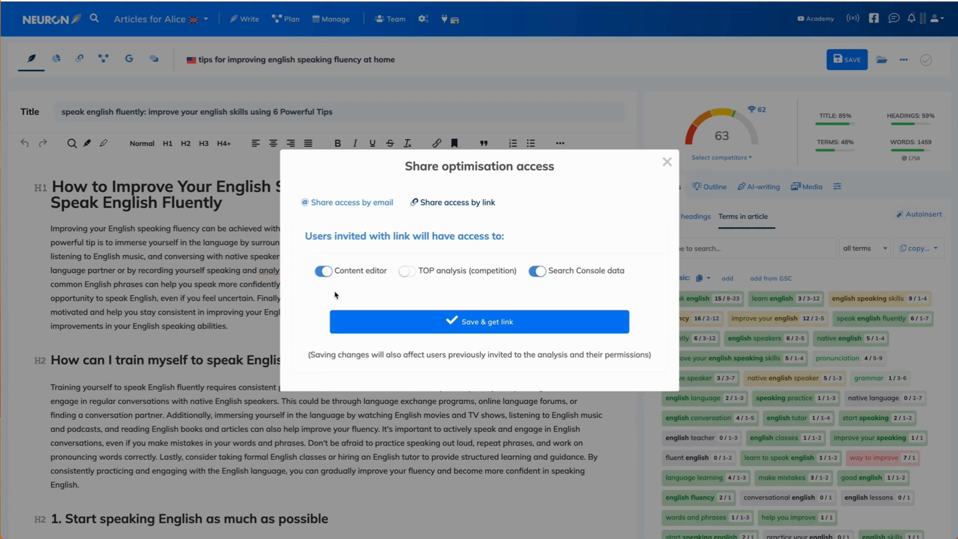
mouse_move(623, 239)
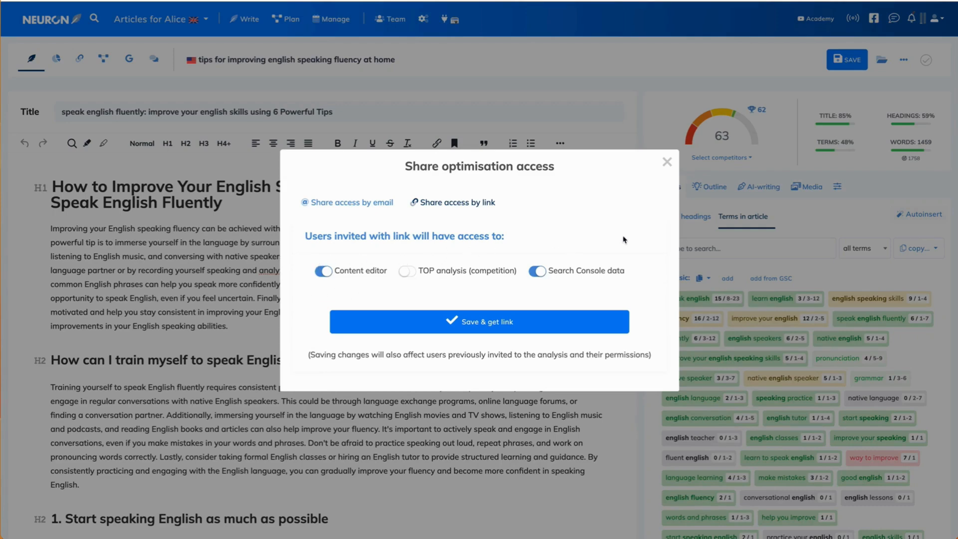
mouse_move(544, 321)
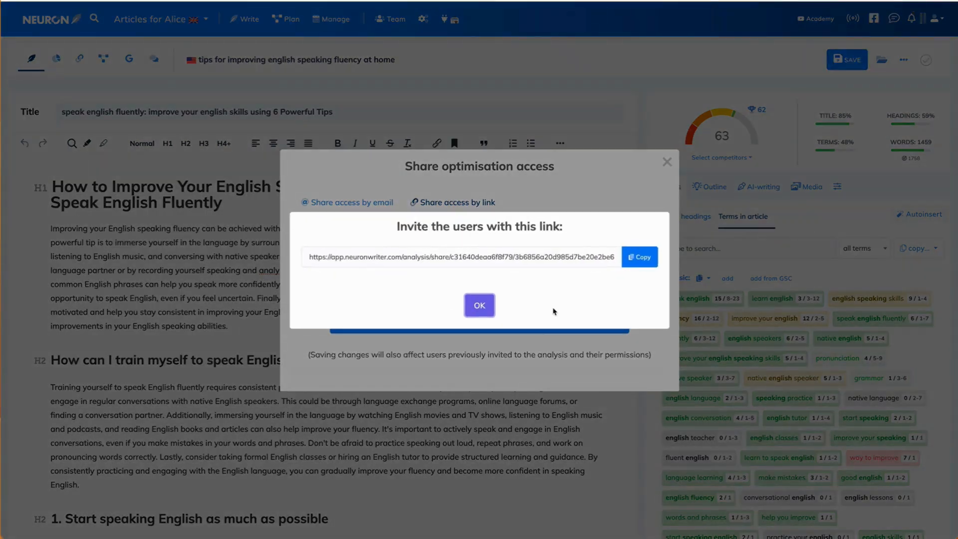
left_click(639, 256)
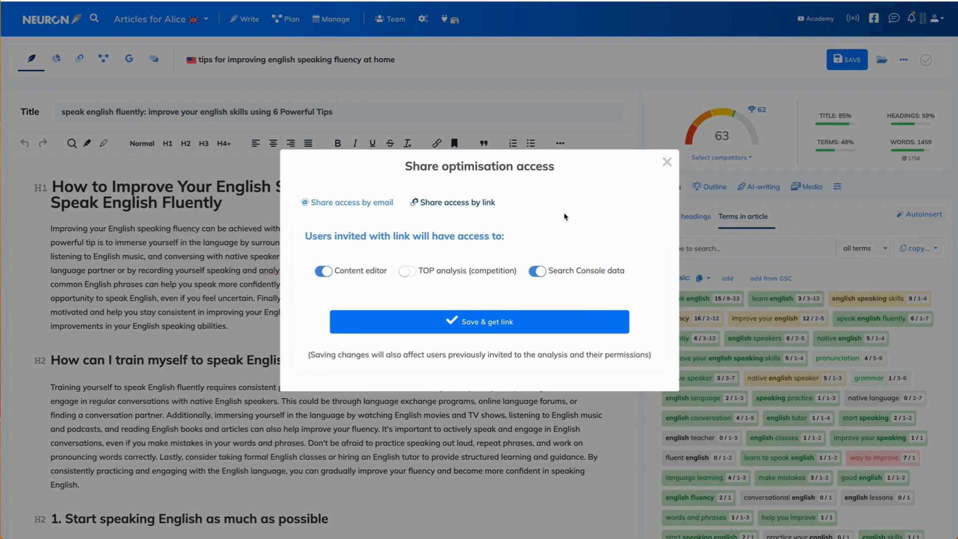
left_click(478, 322)
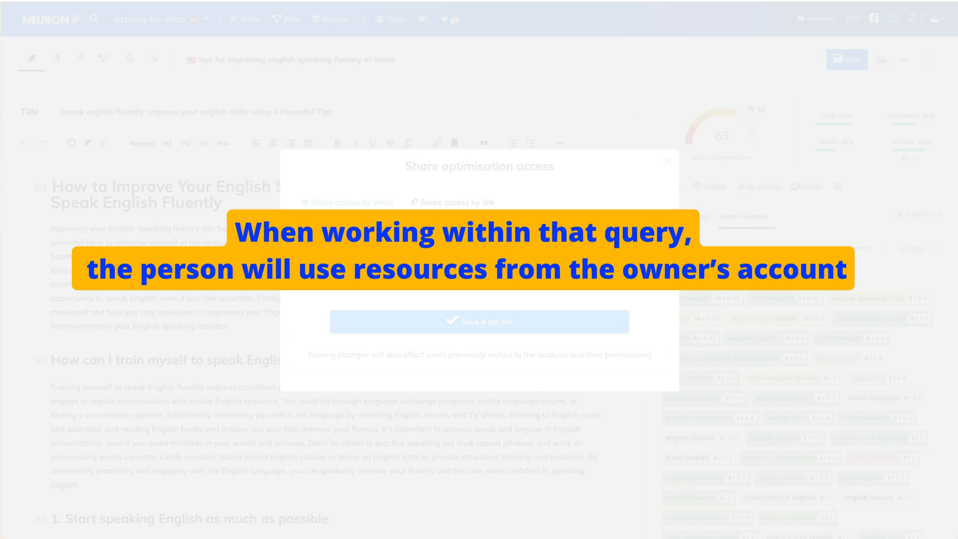
Step: Close the Share optimisation access dialog
left_click(666, 161)
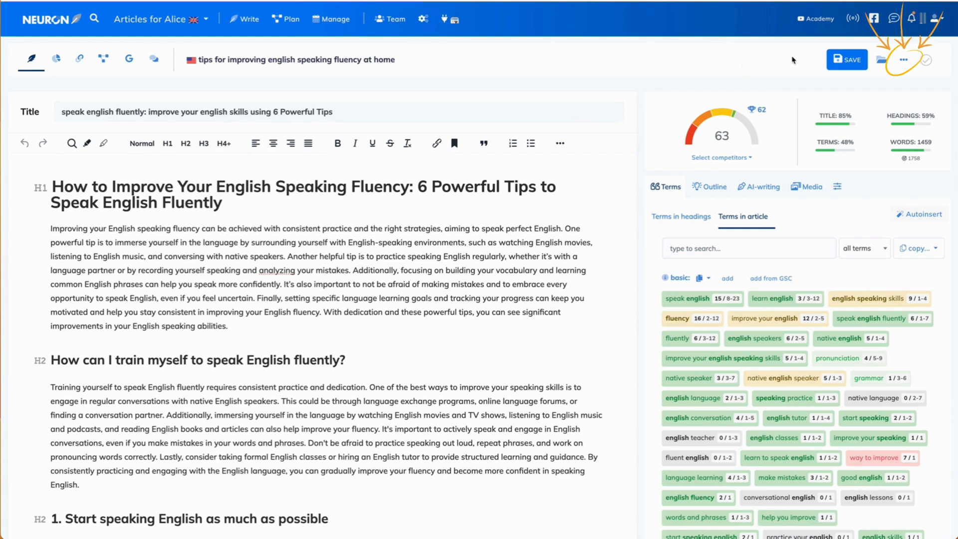
Step: Copy the read-only preview link from the three-dot menu
left_click(903, 59)
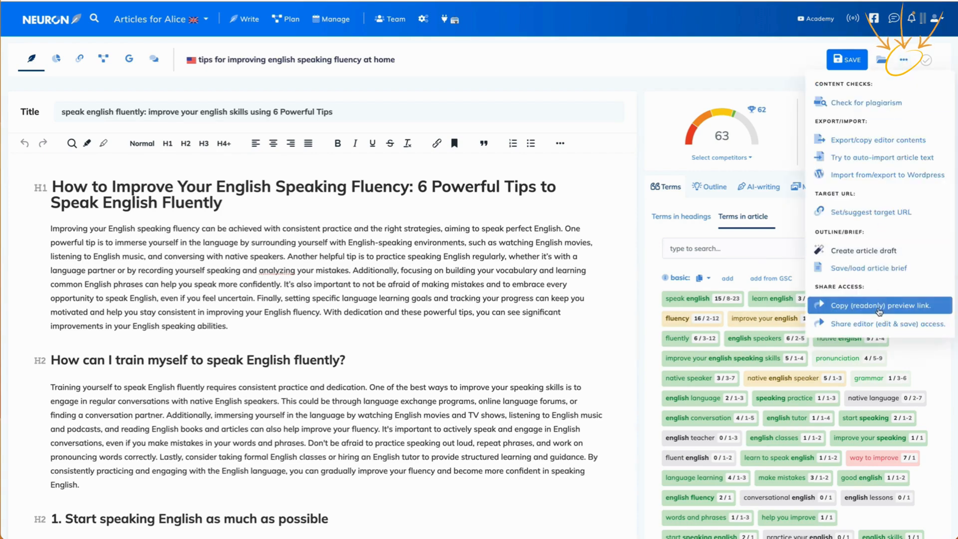
left_click(875, 305)
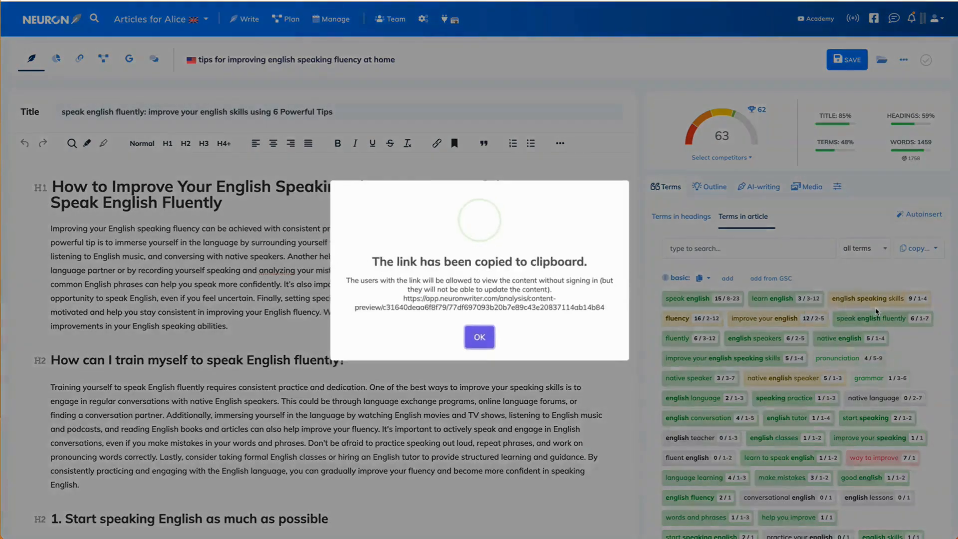